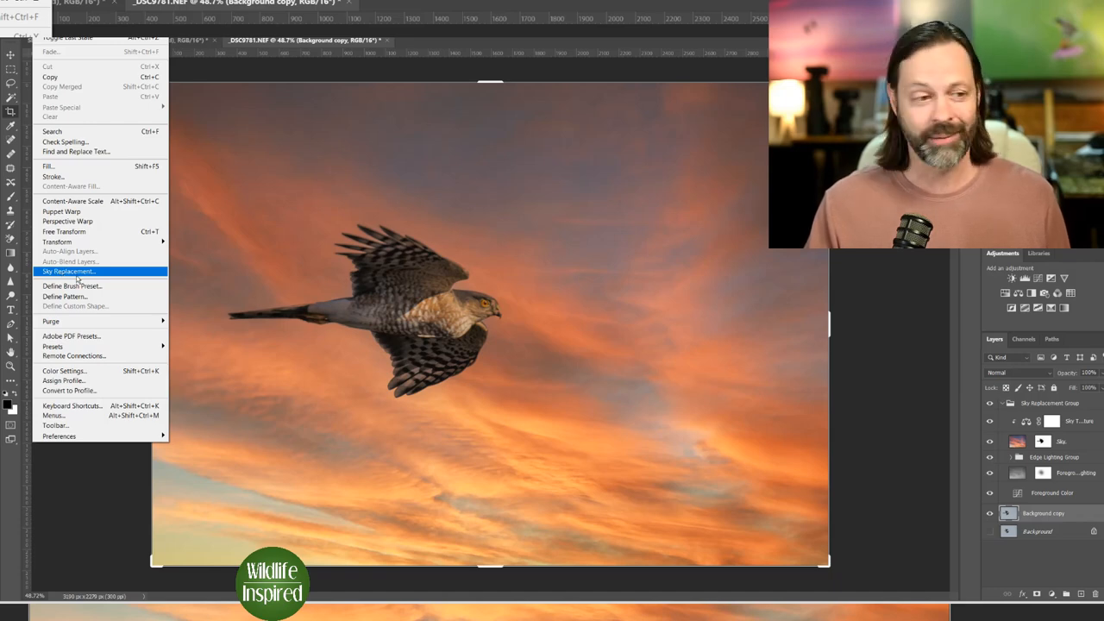
mouse_move(69, 271)
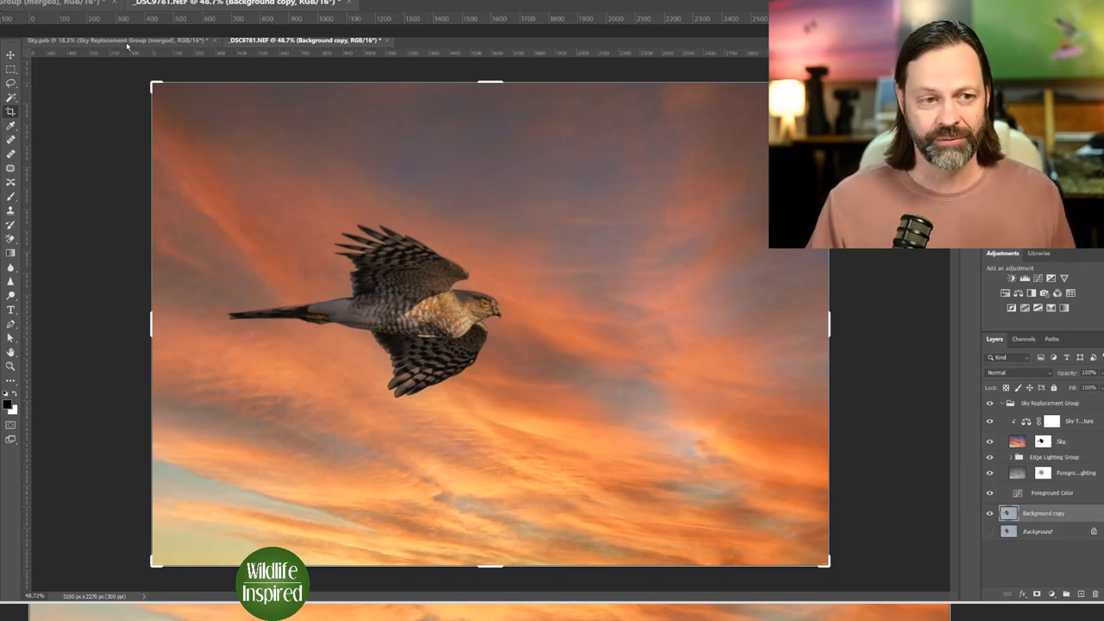
Step: Switch to the Sky.psb indigo bunting sunflower document showing the heavy orange-cloud sky
left_click(121, 40)
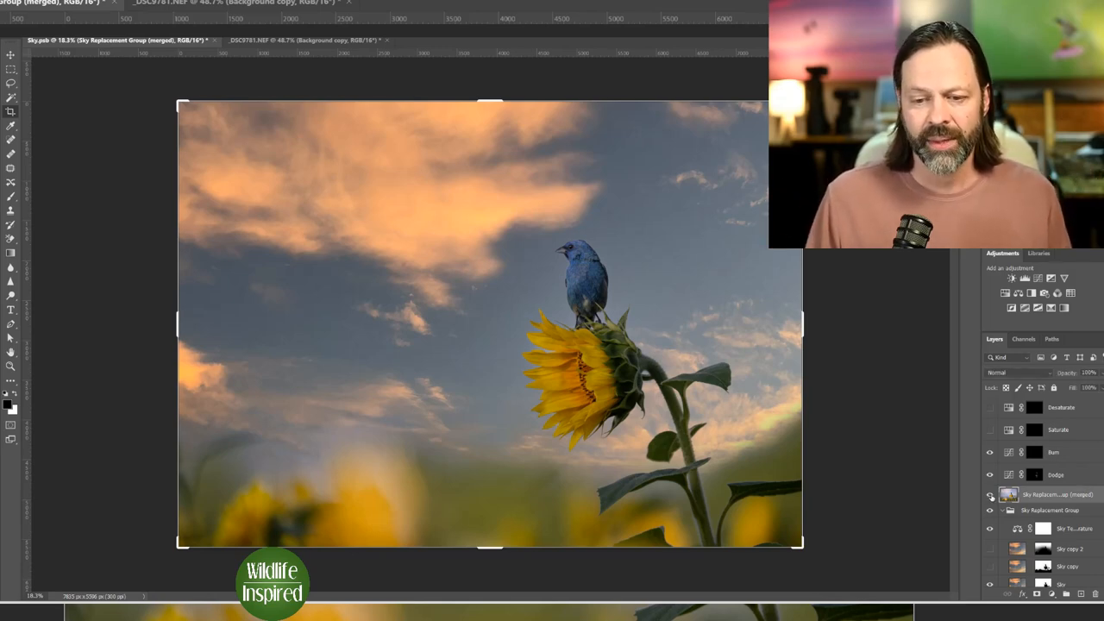
left_click(990, 510)
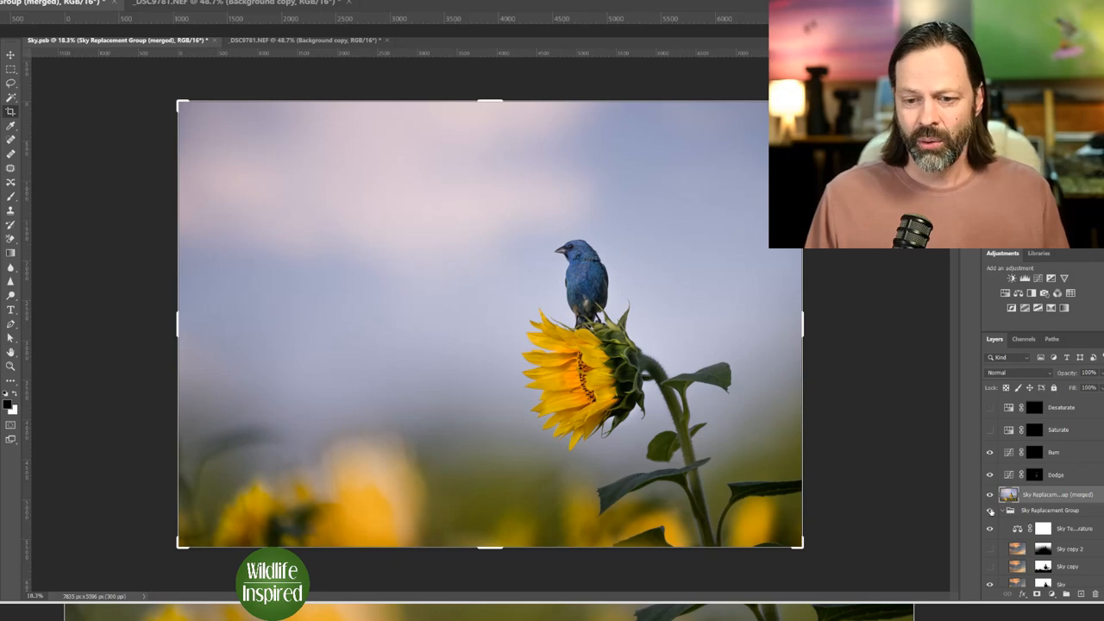
mouse_move(854, 469)
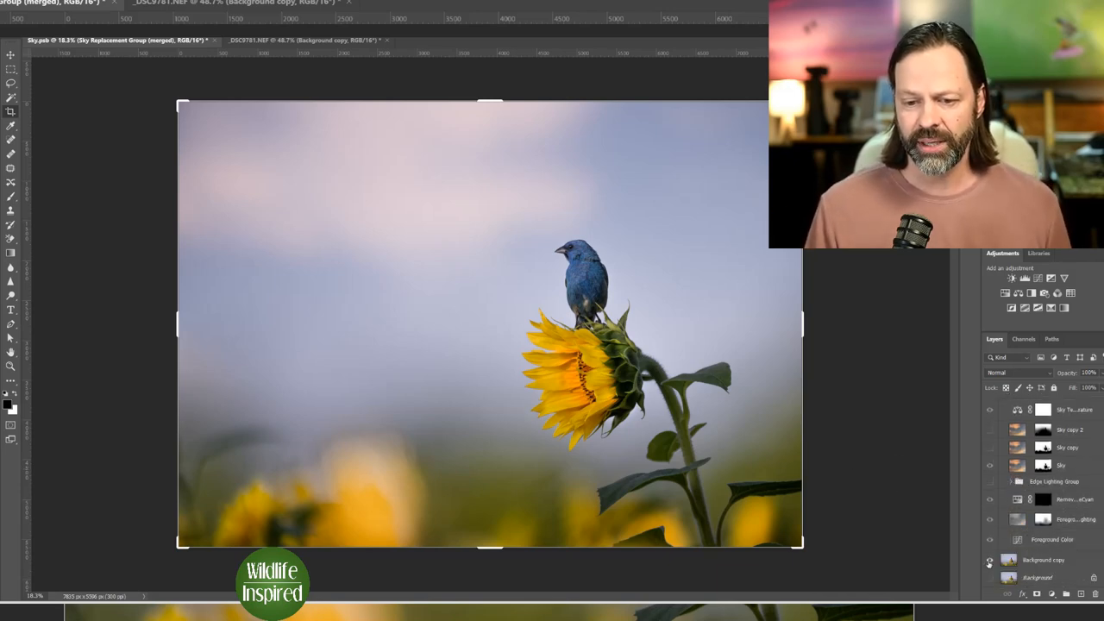
left_click(990, 559)
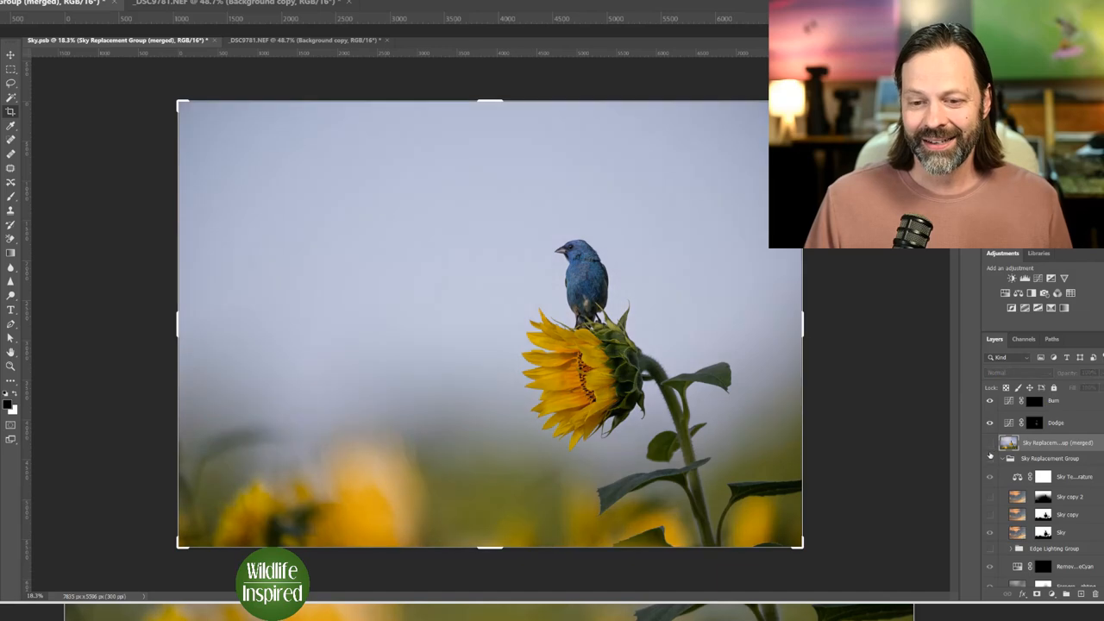
left_click(990, 456)
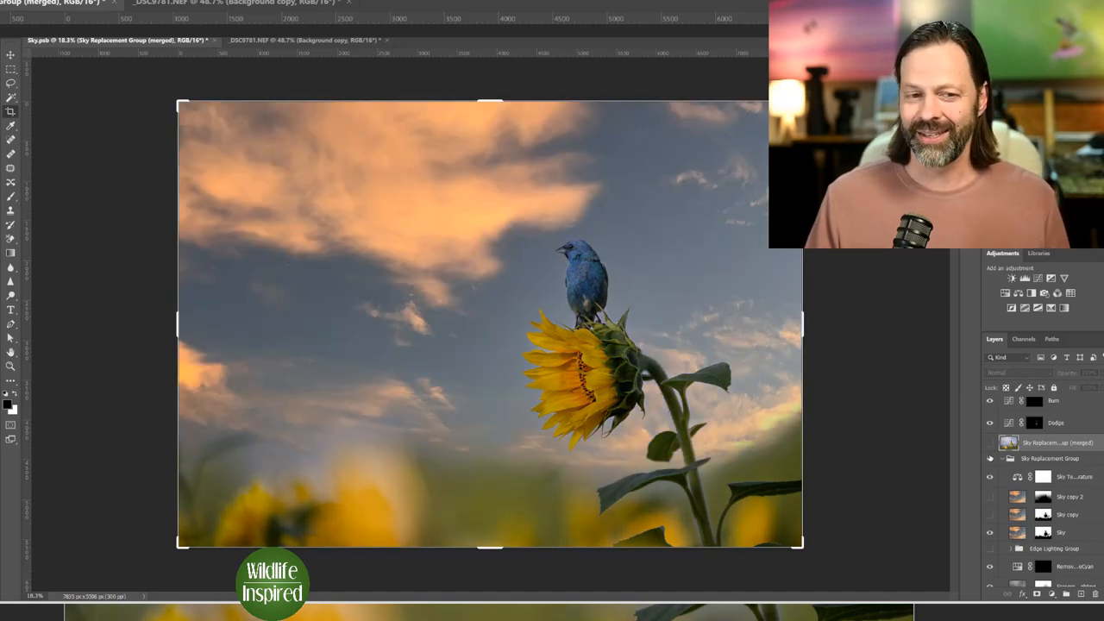